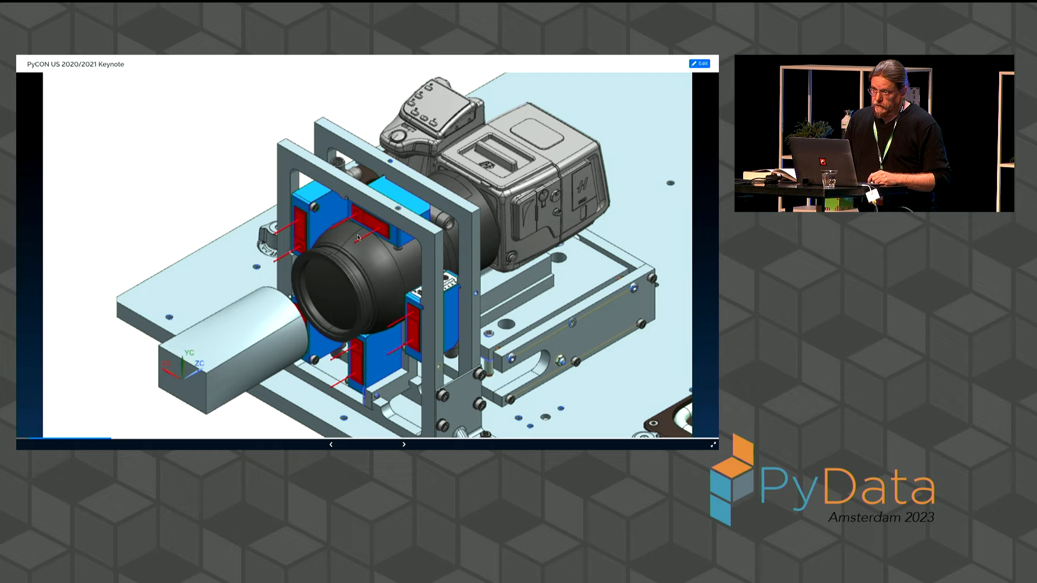
Advance past the camera rig drawing and Night Watch photo to the orange stripe video slide.
left_click(404, 444)
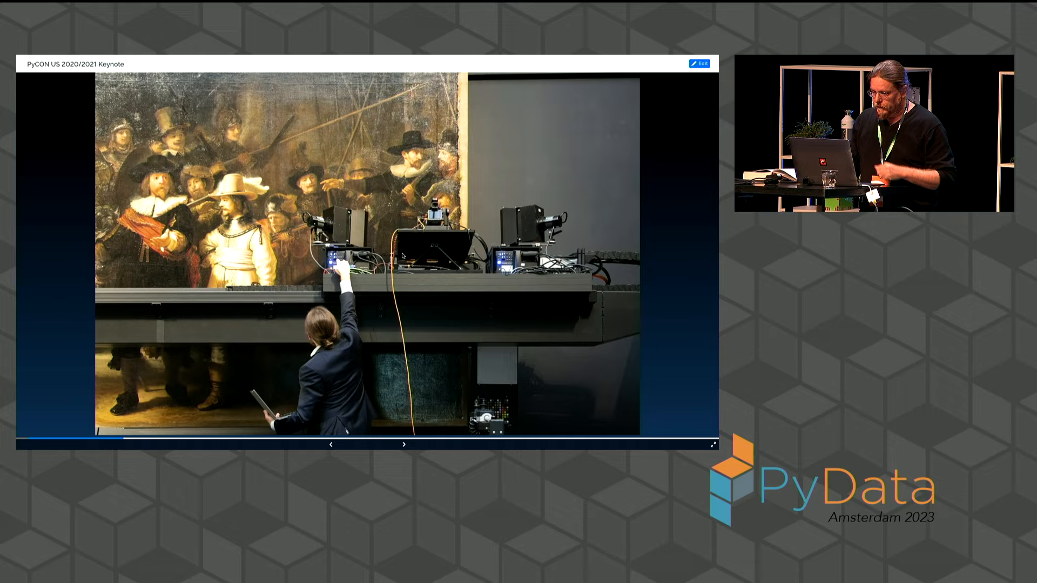
left_click(403, 445)
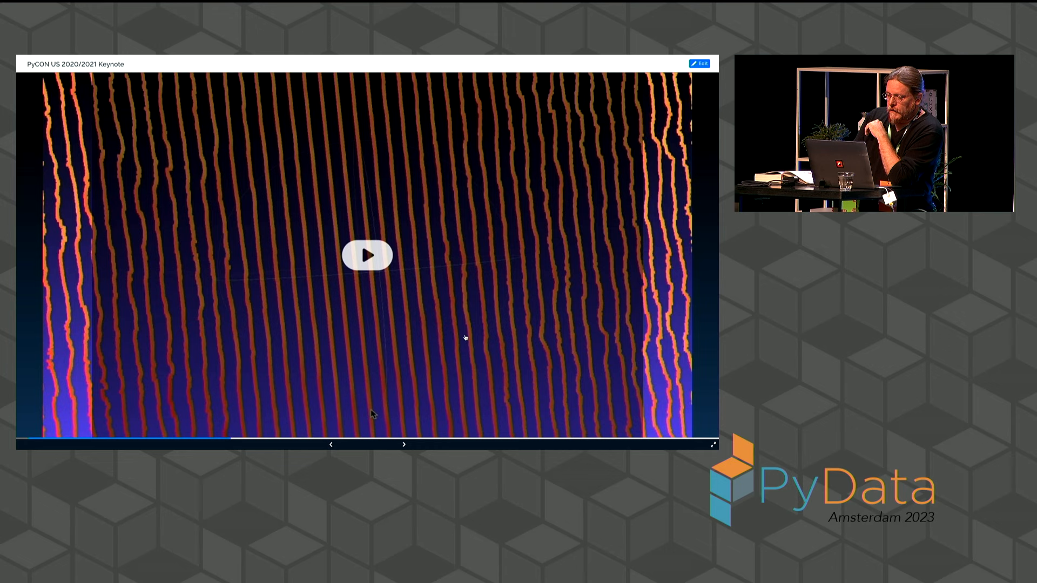
Play the orange stripe video embedded on the slide.
left_click(367, 255)
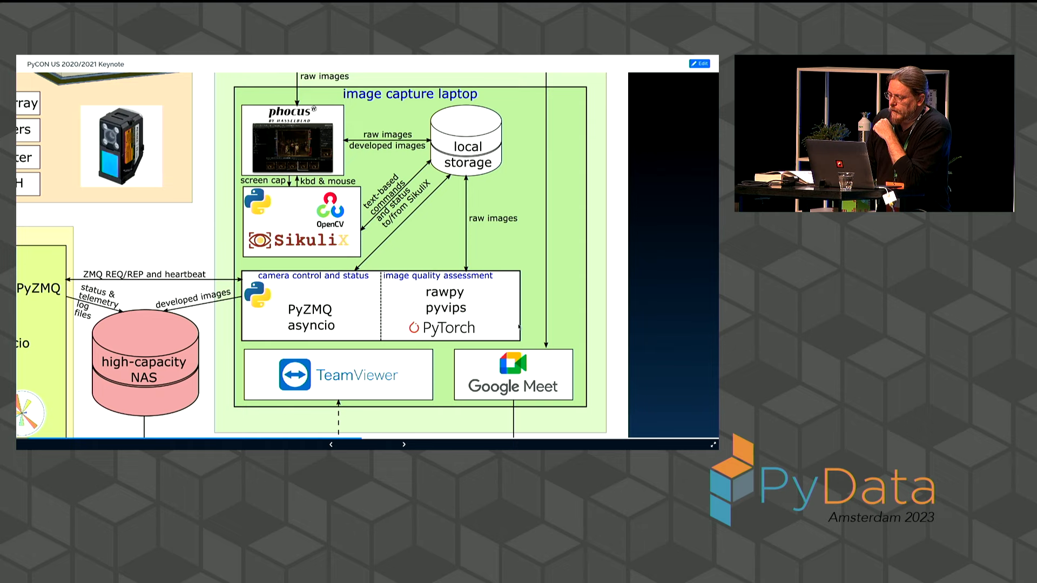
Advance to the 'CNN-based Image Placement on Whole-Painting Ground Truth' title slide.
left_click(403, 444)
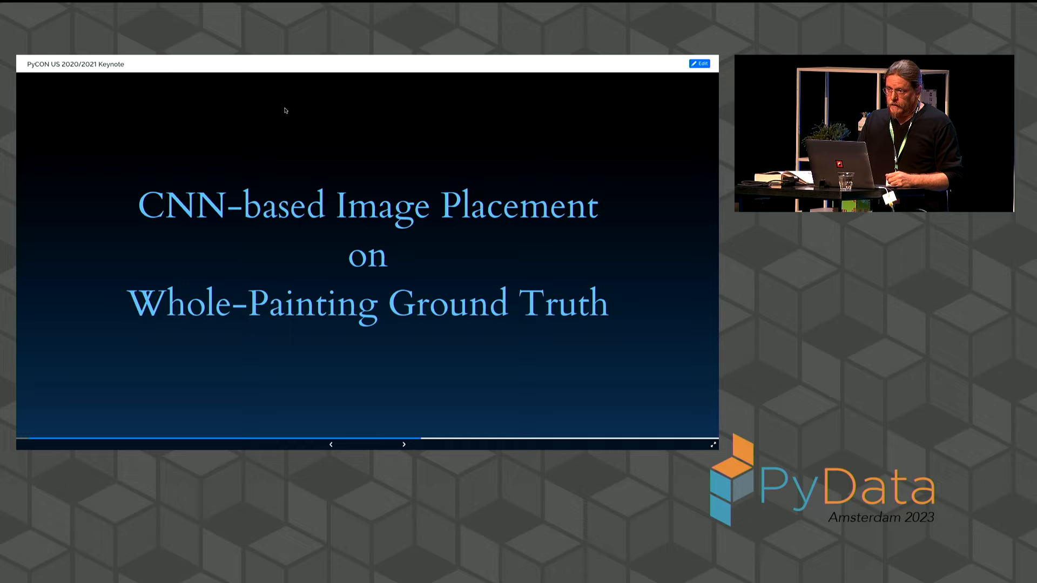
Advance past the title and eye comparison slides to the x/y pixel offset heatmaps.
left_click(404, 445)
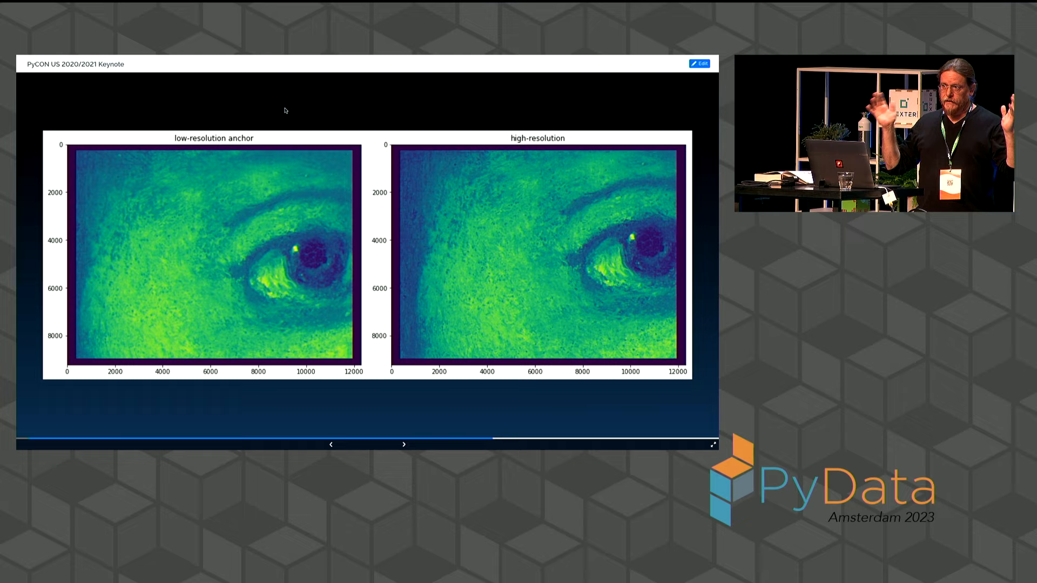
left_click(403, 444)
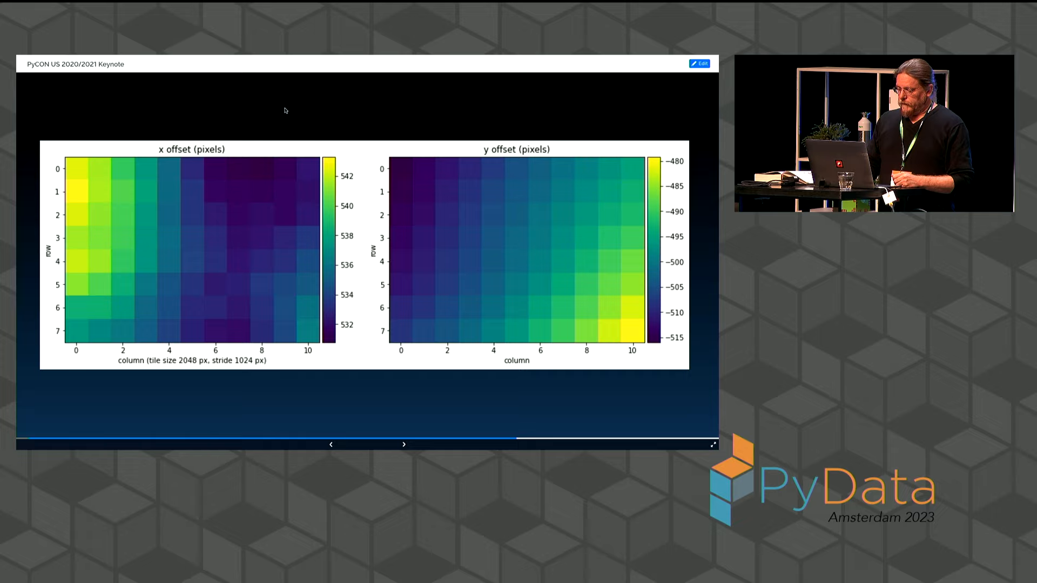
Advance past the homography deformations figure to the JAX GPU resampling title slide.
left_click(404, 444)
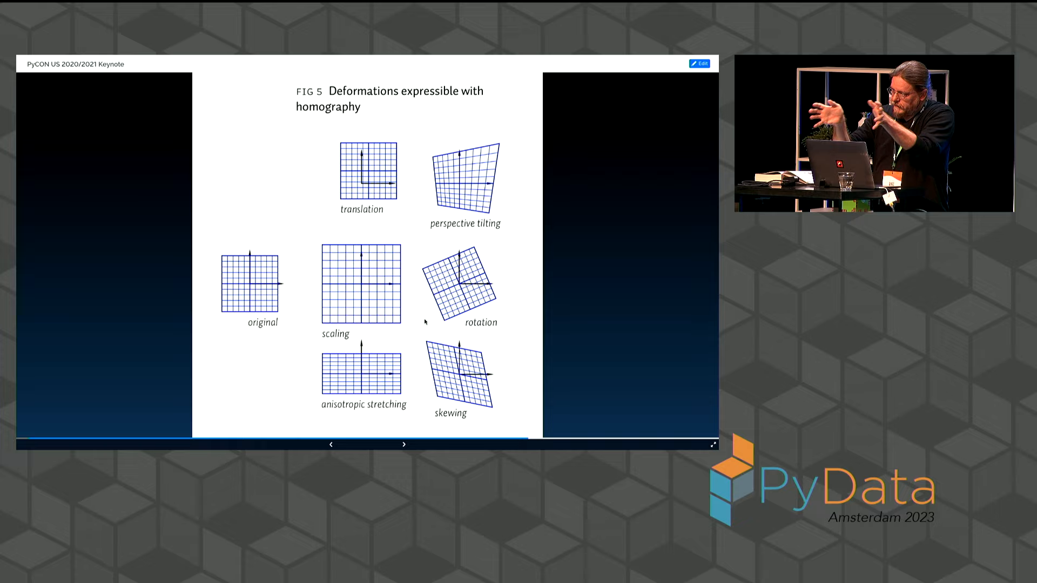
left_click(404, 444)
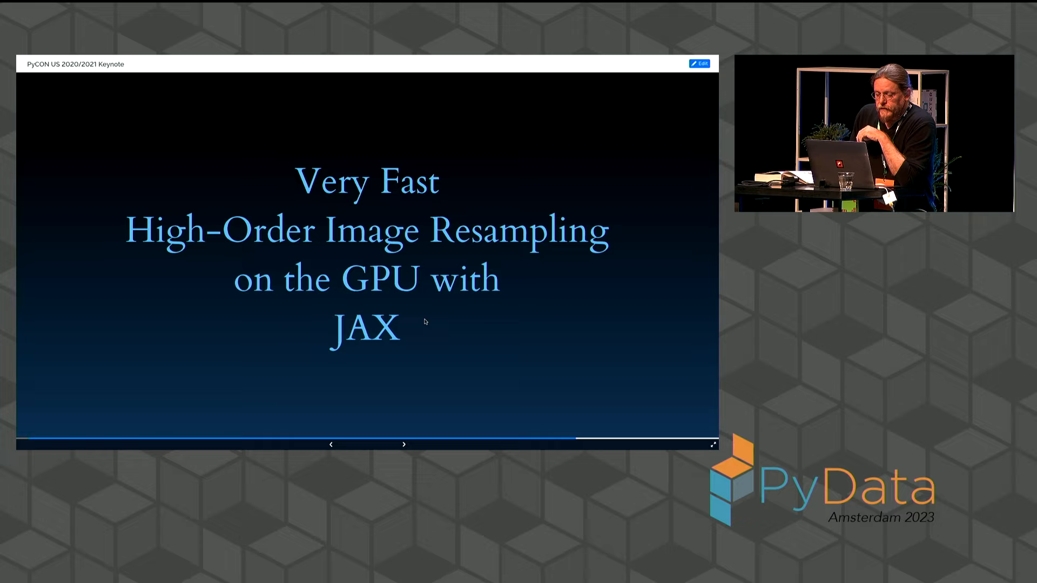
Advance to the JAX interpolation kernel code slide with its plotted kernel curve.
left_click(404, 445)
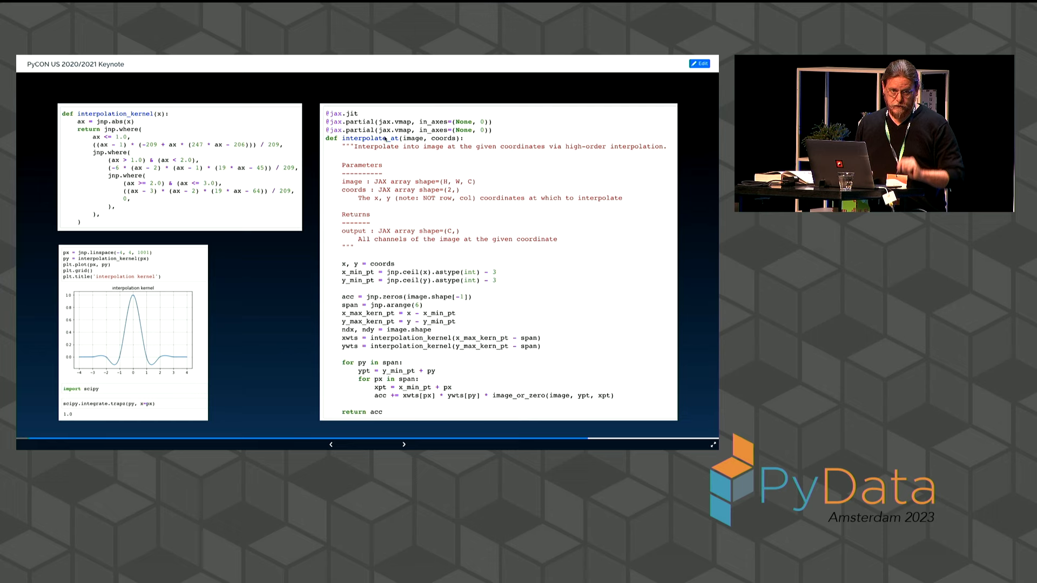
mouse_move(587, 437)
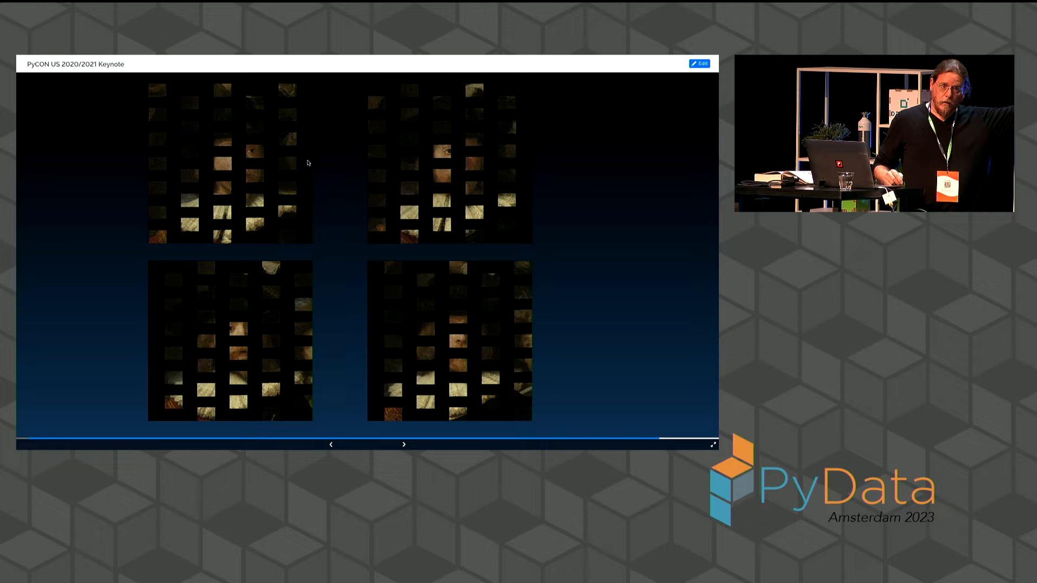
Advance past the patch-grid slide to the Rijksmuseum SK-C-5 Night Watch viewer.
left_click(404, 444)
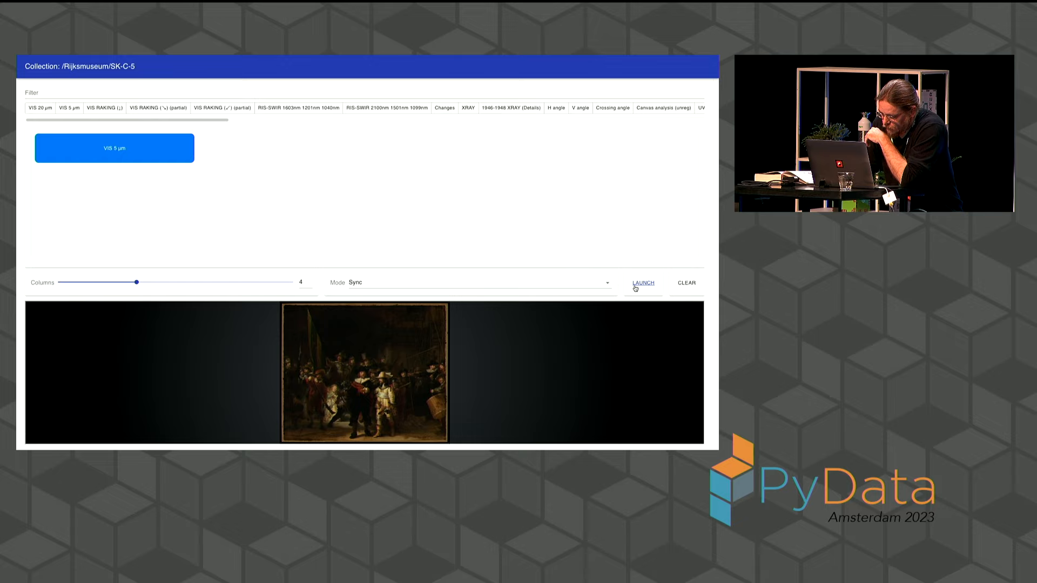
Launch the Night Watch VIS 5 µm image layer in the viewer.
left_click(642, 282)
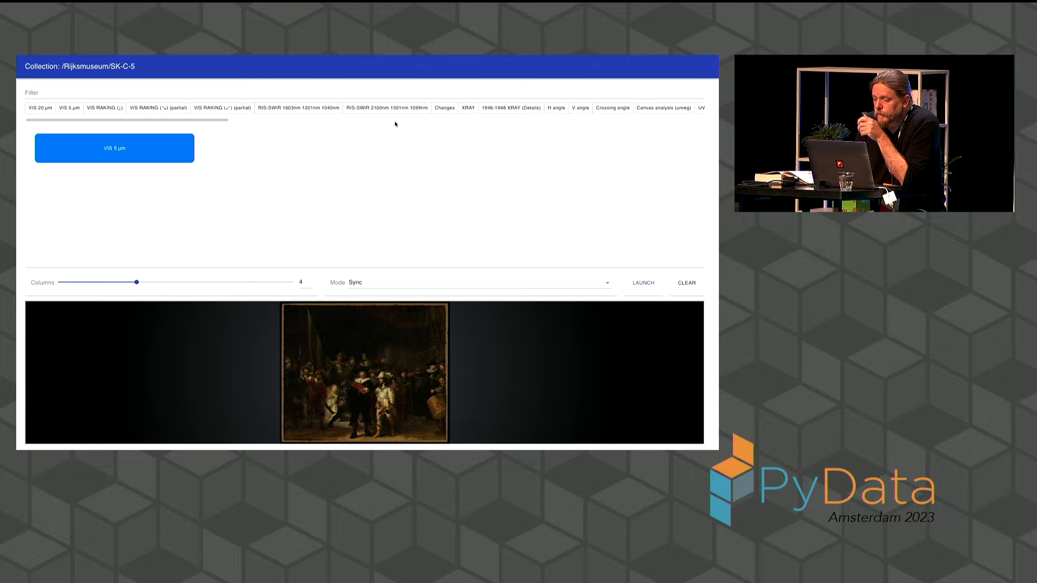
Filter for and add the 1975 Damage and Mn_K images, then launch them together.
type("1975")
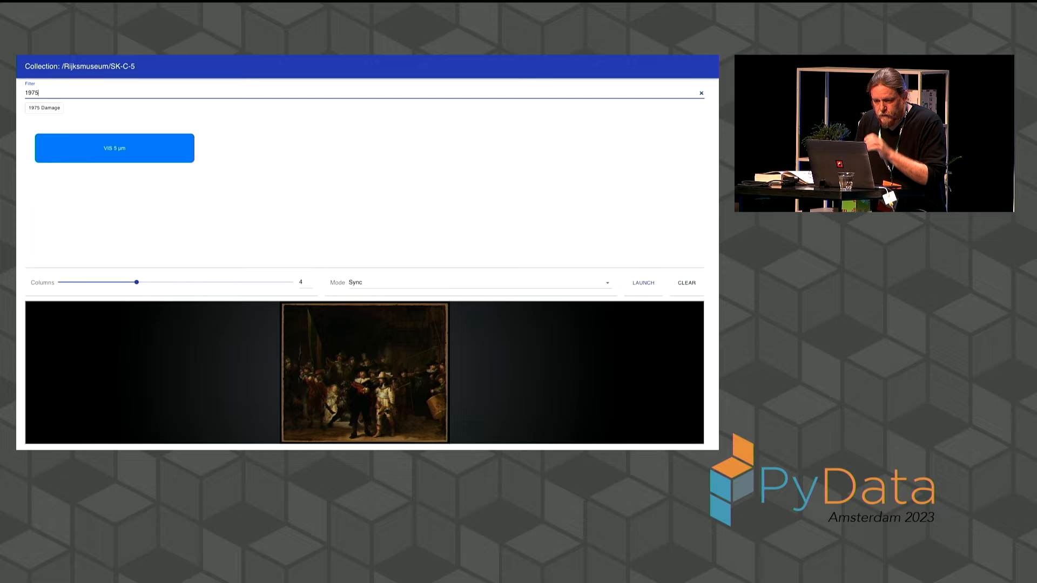
left_click(44, 108)
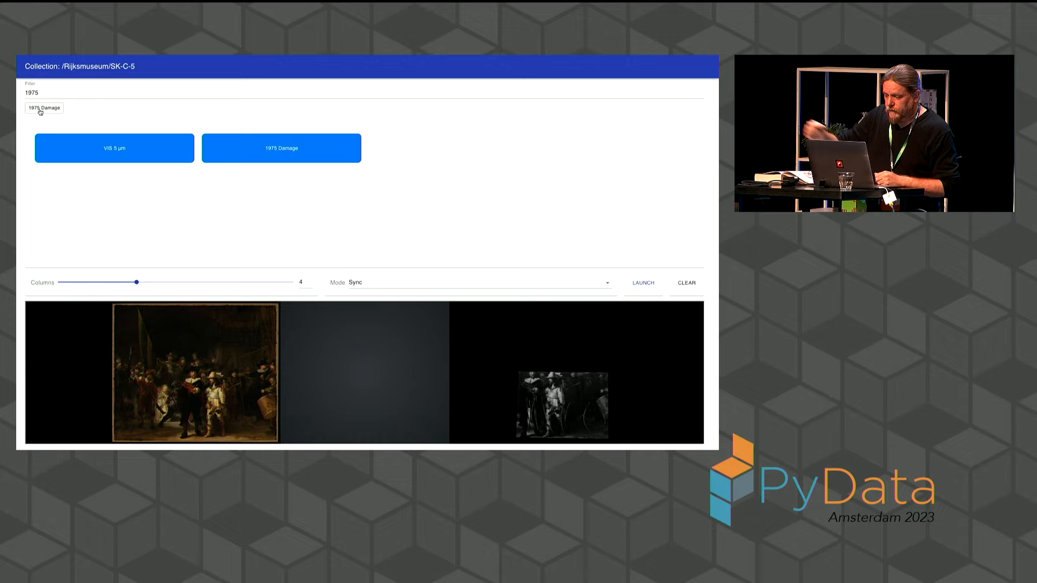
left_click(31, 92)
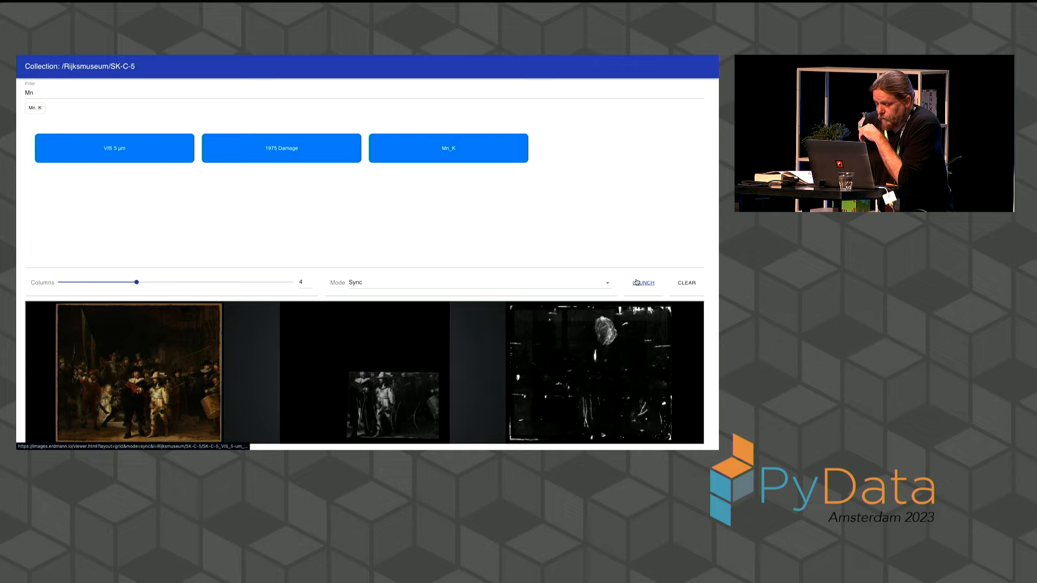
left_click(641, 282)
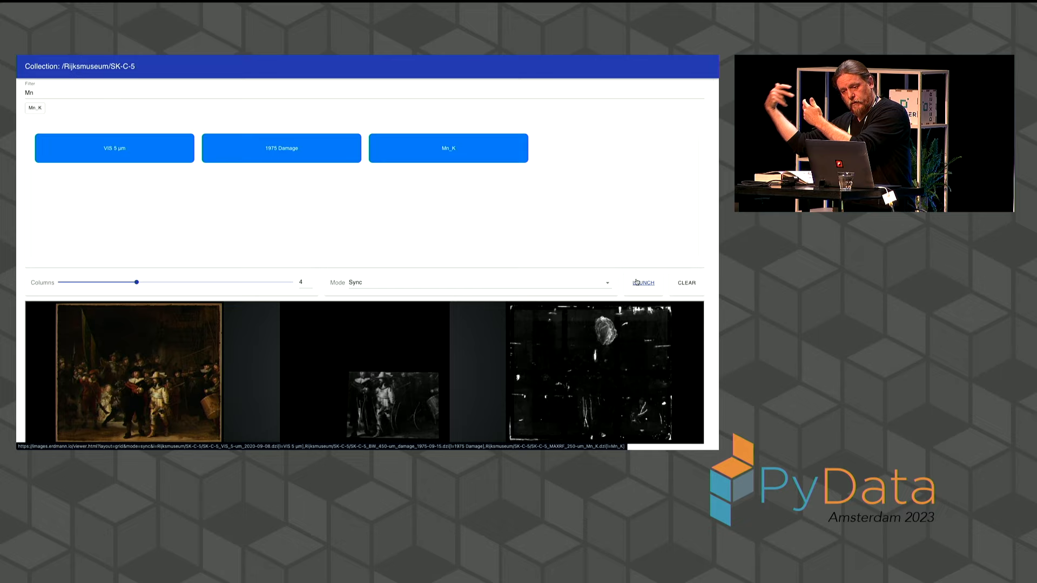
left_click(642, 282)
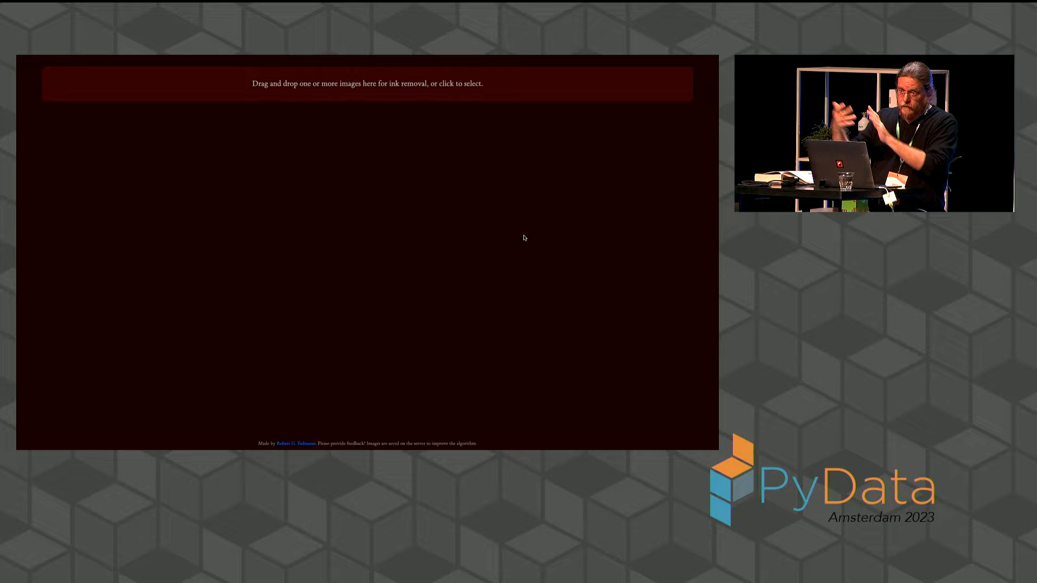
Upload Page_1 through Page_5 from sample_images for ink removal.
left_click(367, 83)
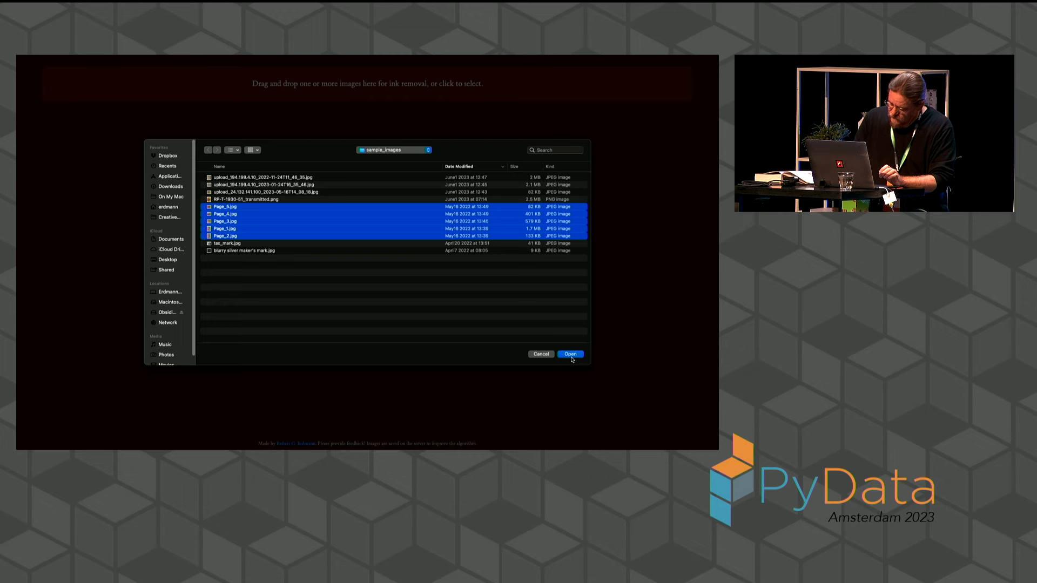
left_click(569, 354)
type("a woman wearing blue holding a musical inst")
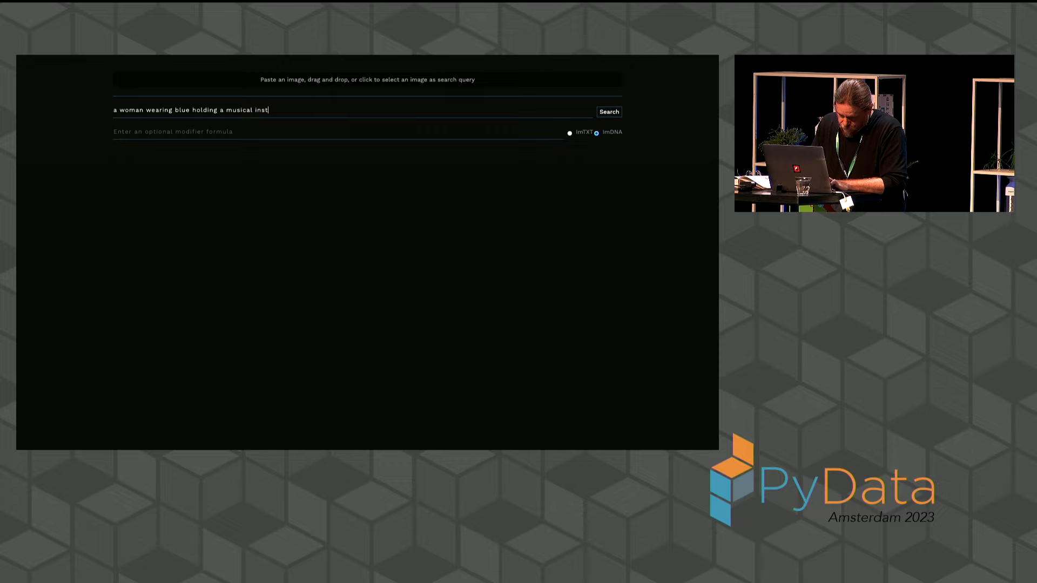
Run successive text queries: woman in blue, 'a colorful staircase', 'laptop', then a medieval airplane.
left_click(608, 111)
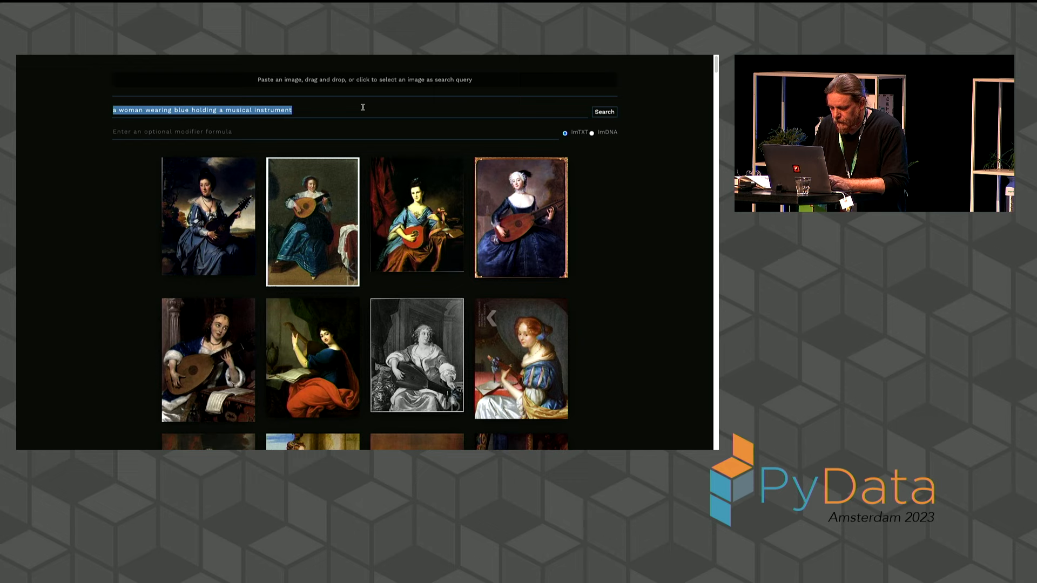
type("a colorful staircase")
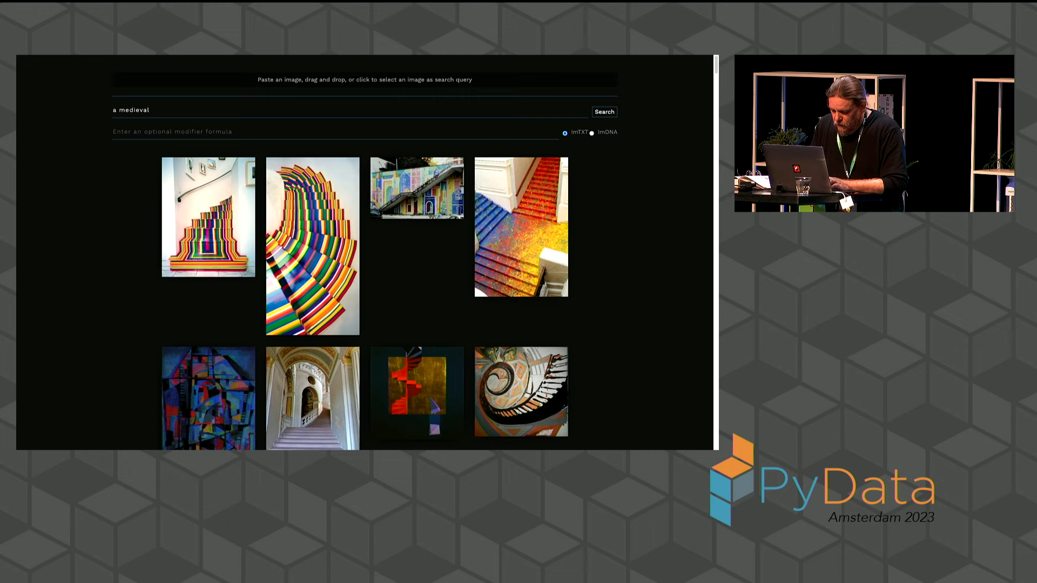
type("laptop")
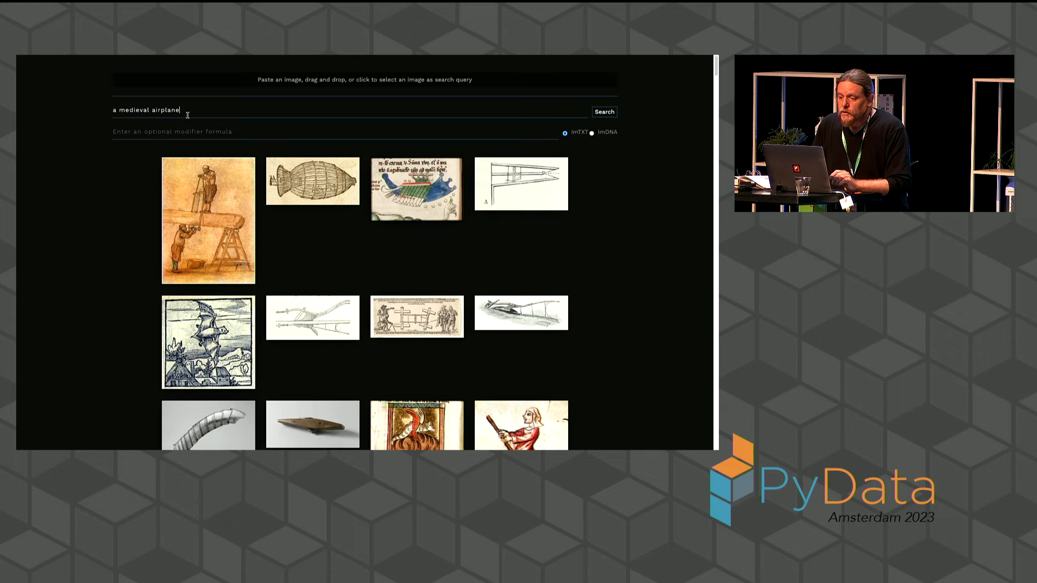
key("Backspace")
type("a blanchard painting of pairis")
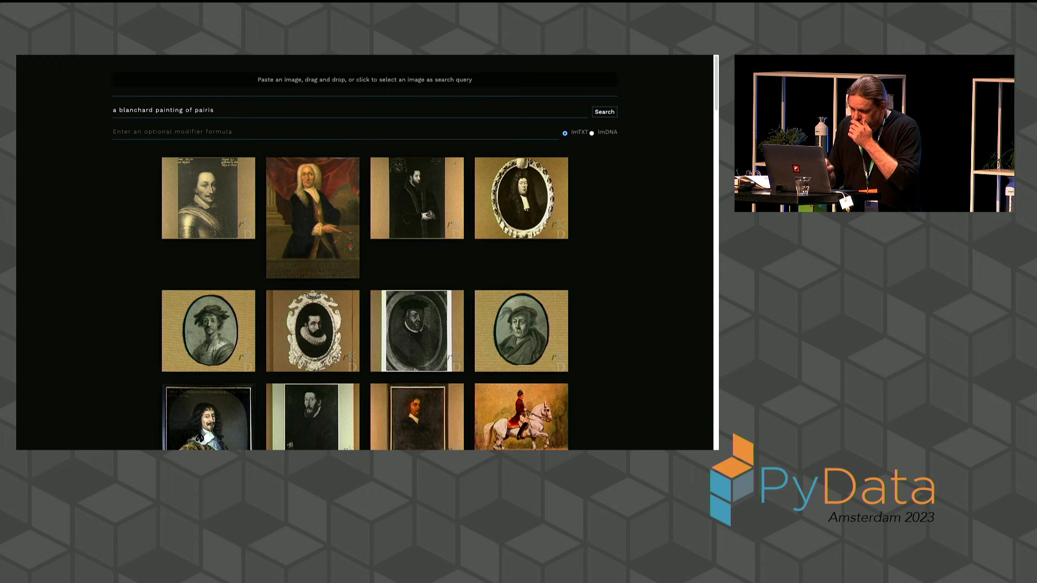
Correct 'pairis' to 'paris' in the Blanchard painting query and rerun the search.
left_click(602, 111)
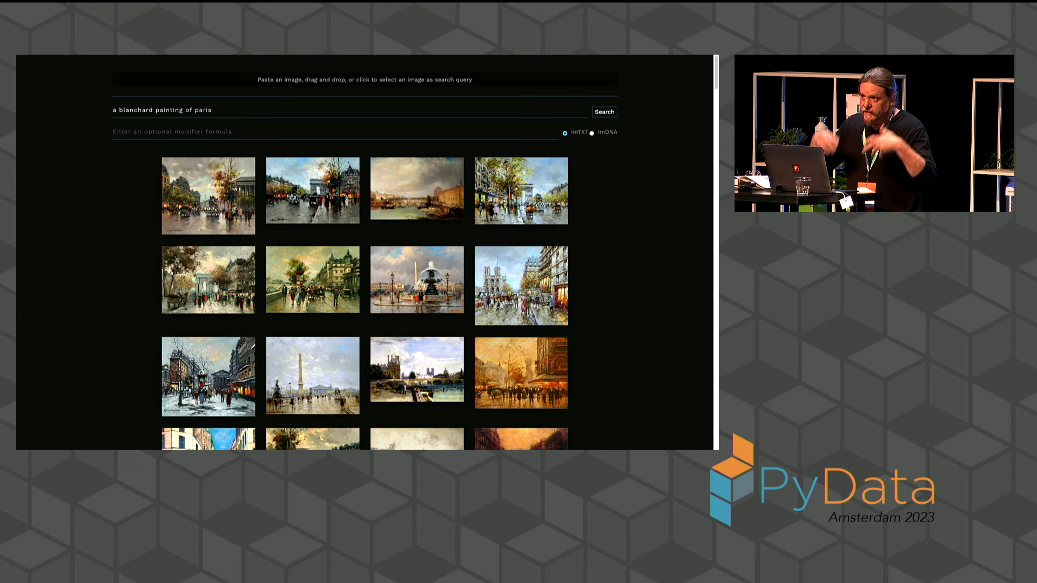
right_click(312, 190)
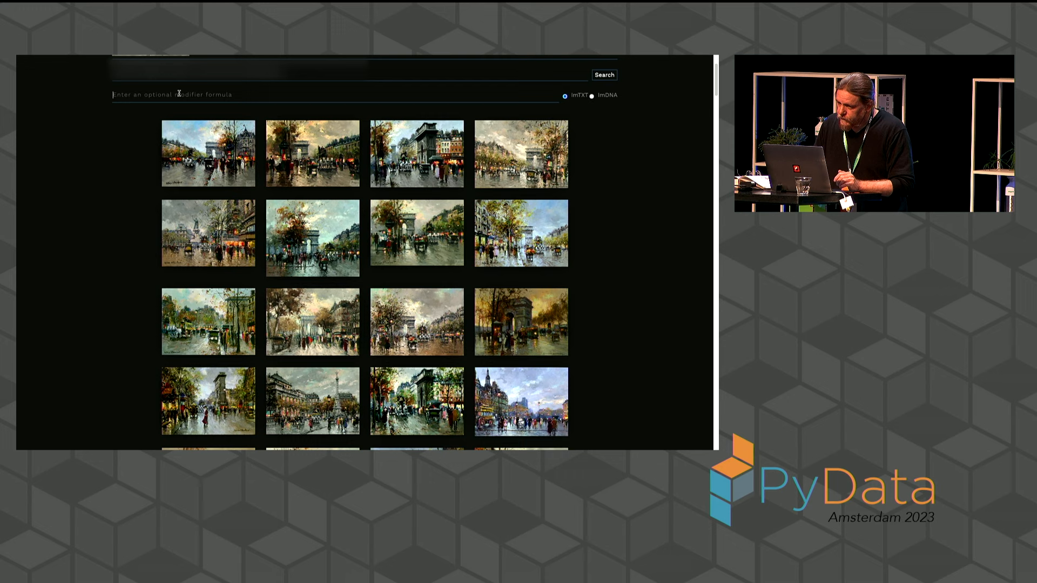
Enter 'snow' in the modifier field for the Blanchard Paris search.
type("snow")
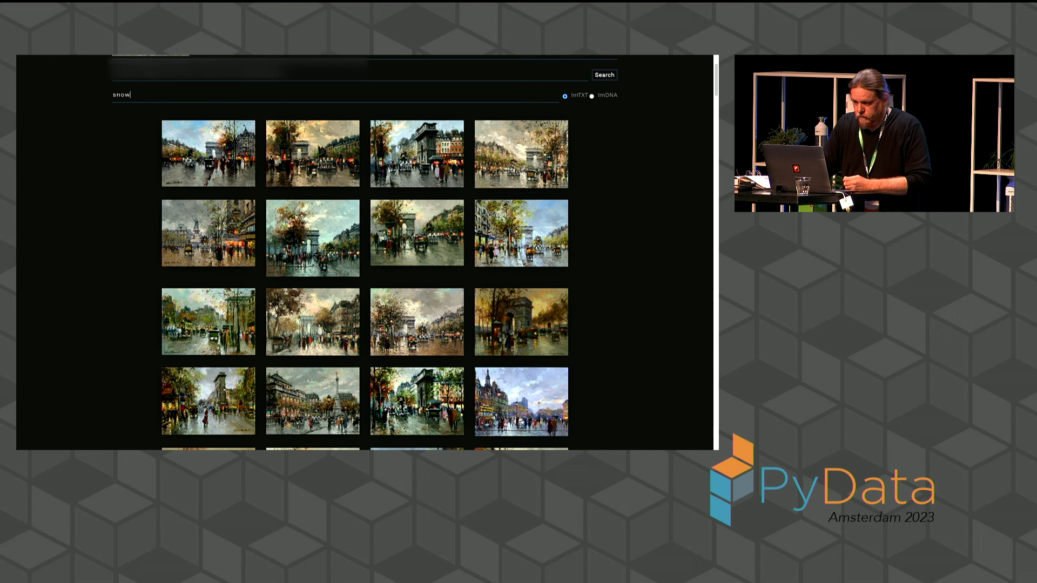
Rerun with the snow modifier, search 'warm glowing cafe lights', browse results, and return to the slides.
left_click(603, 74)
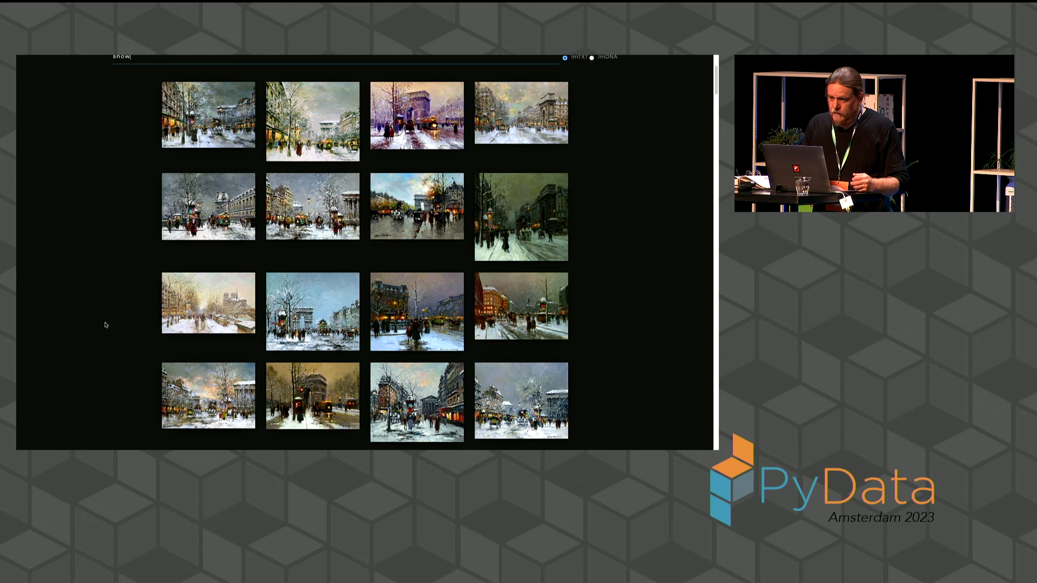
type("warm glowing cafe lights")
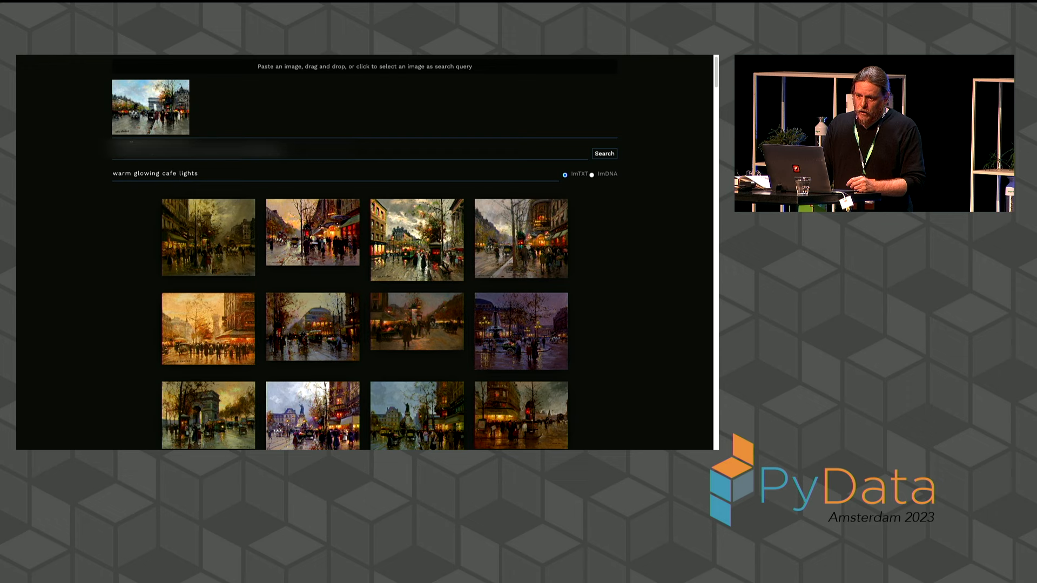
scroll("down", 3)
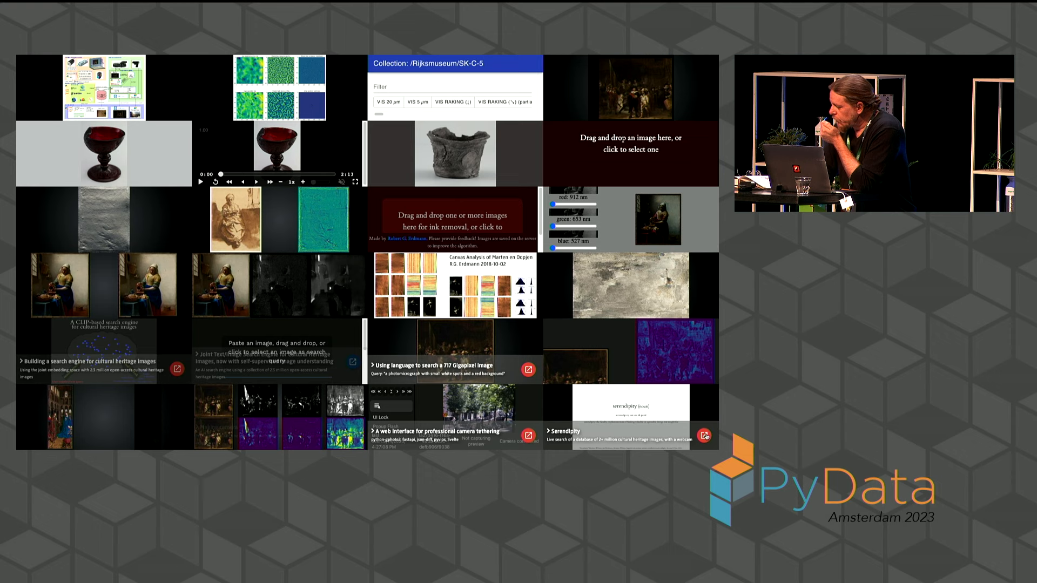
left_click(704, 435)
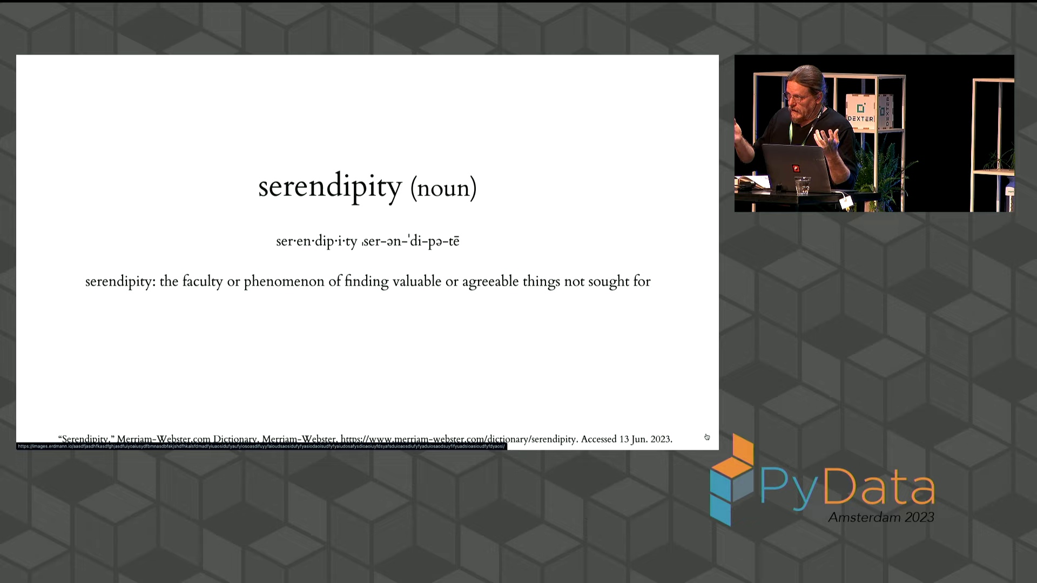